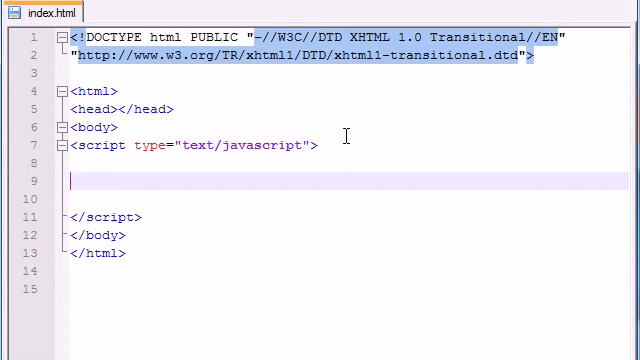
Step: Type document.write(Math.PI); inside the script tags of index.html
text(document.)
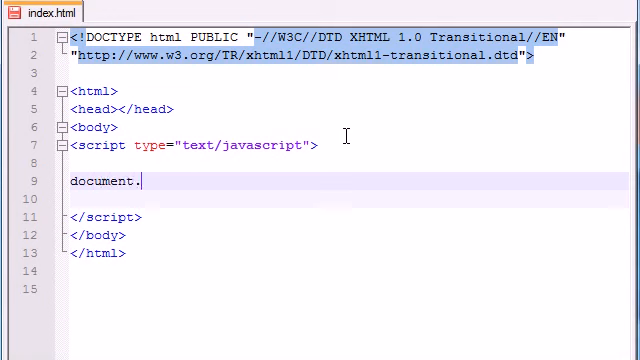
text(write())
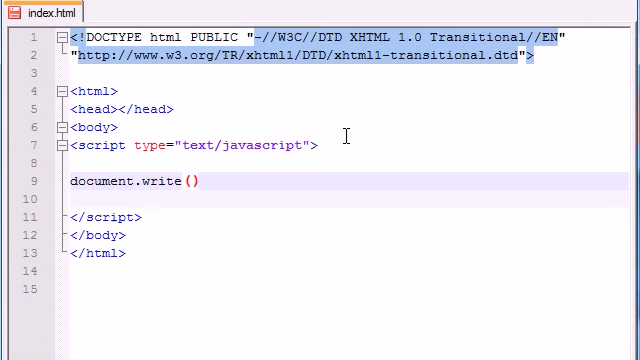
text(;)
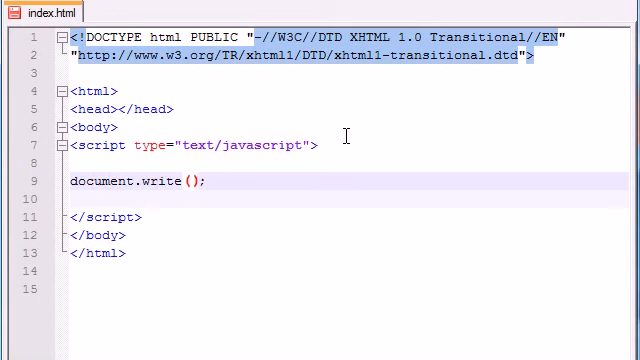
text(Math.)
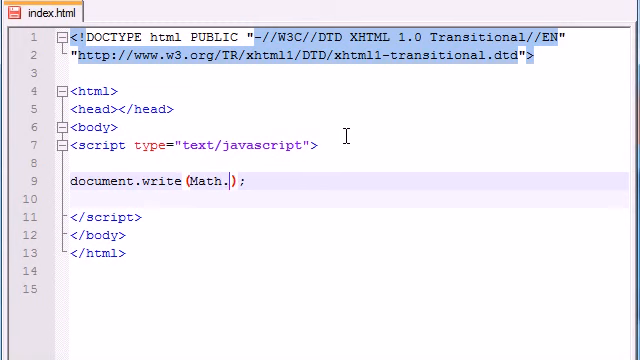
text(PI)
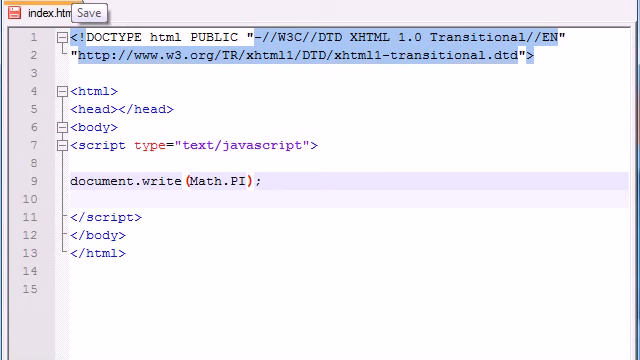
Step: Run index.html in Chrome to see 3.141592653589793 on the page
click(88, 13)
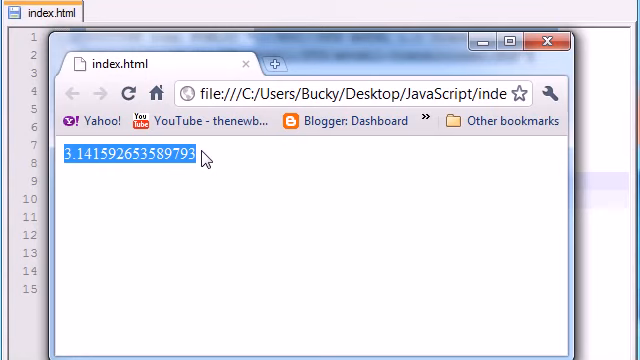
mouse_move(421, 28)
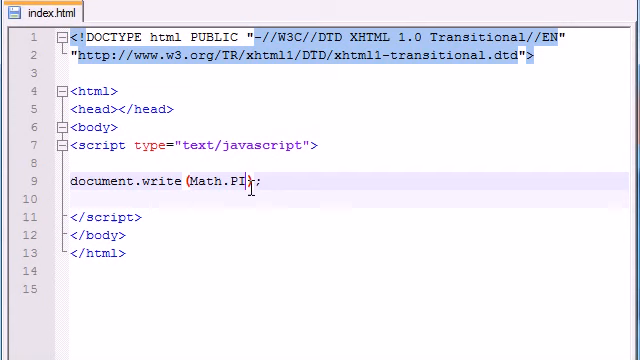
Step: Replace PI with E so the script writes Math.E
double_click(235, 183)
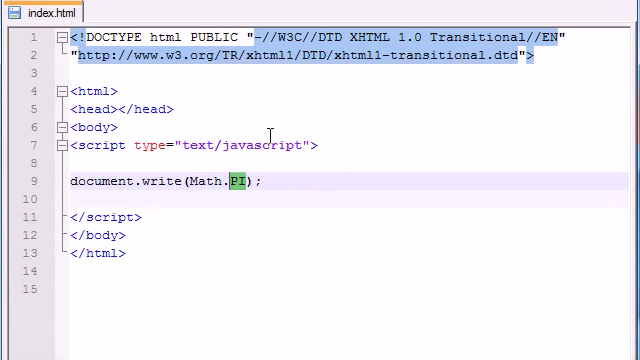
text(E)
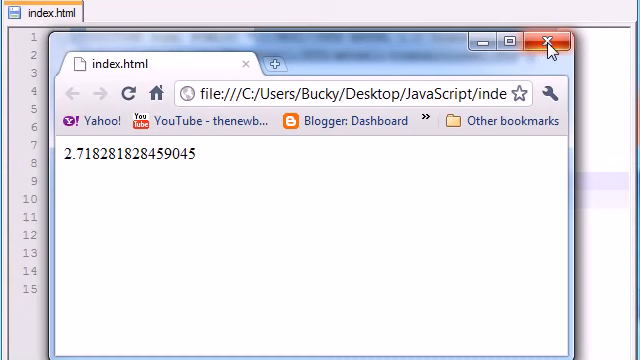
mouse_move(548, 44)
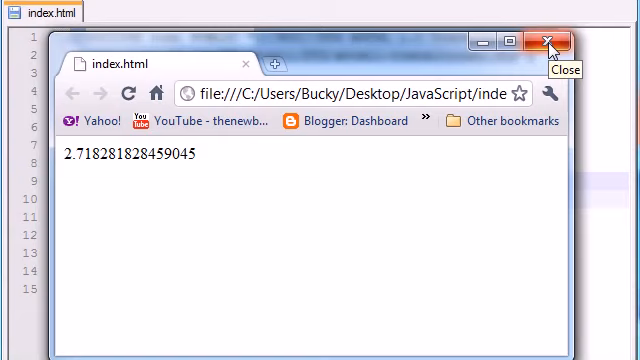
Step: Close the Chrome page showing the Math output
click(547, 42)
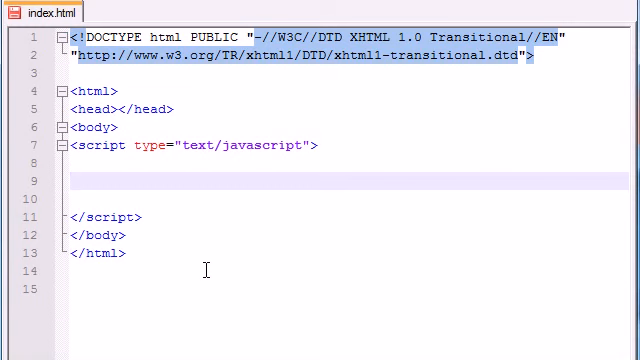
Step: Type var n = prompt("Enter a number", ""); on line 9
text(var)
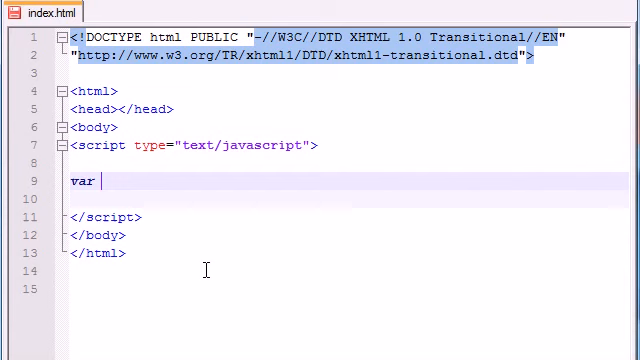
text(n =)
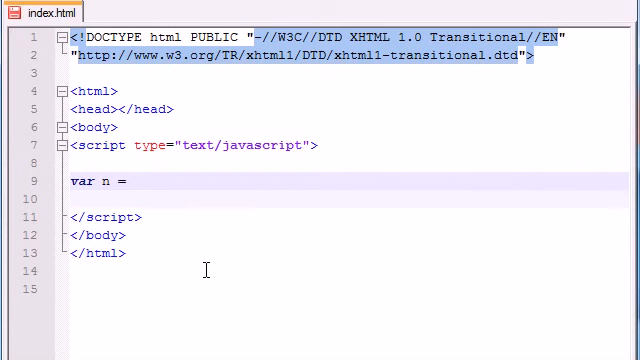
text(promp)
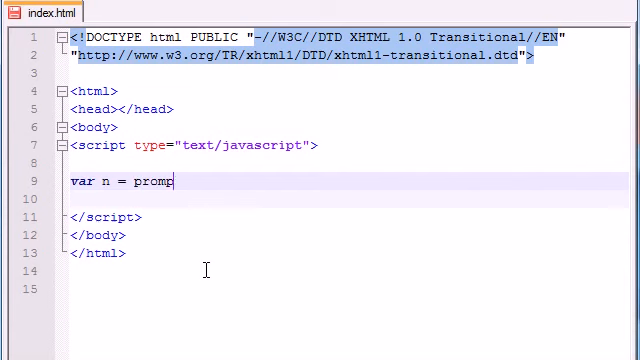
text(t)
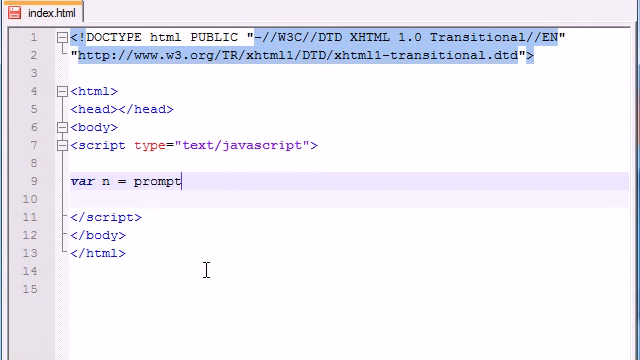
text(())
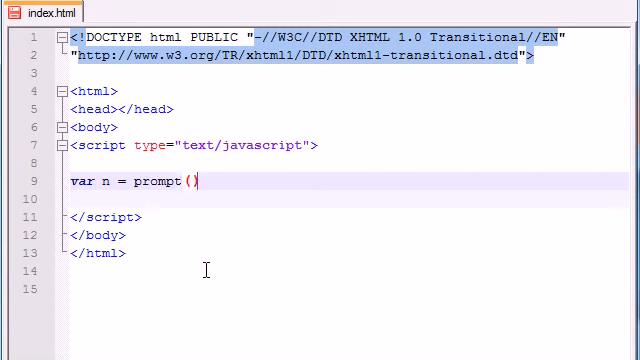
text("");)
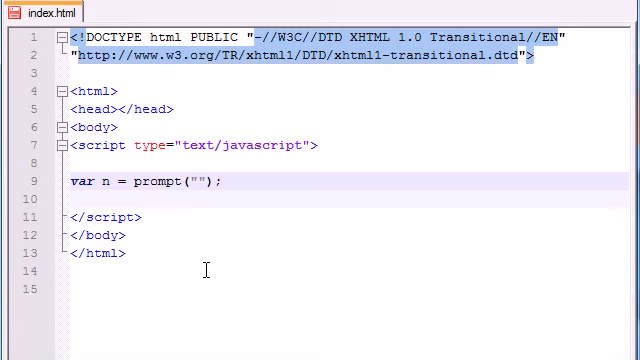
text(Enter a number)
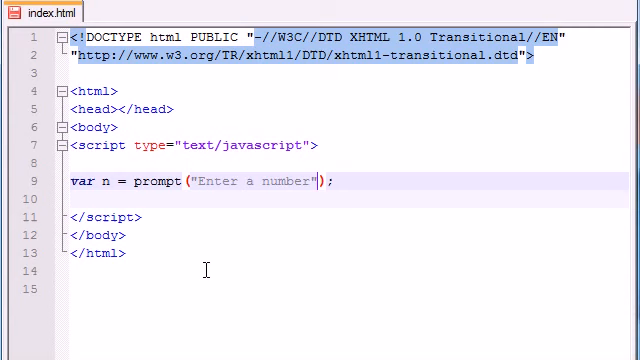
text(, "")
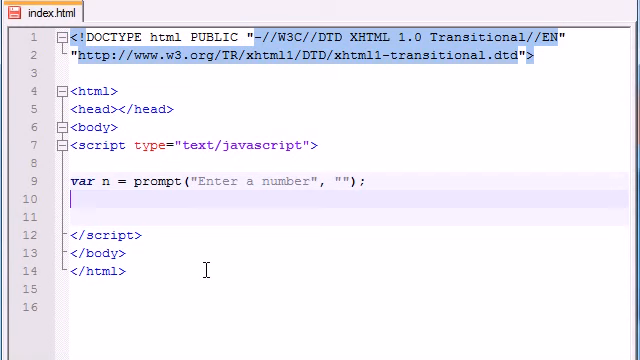
Step: Add var answer = Math.sqrt(n); on line 10, followed by a new empty line
text(v)
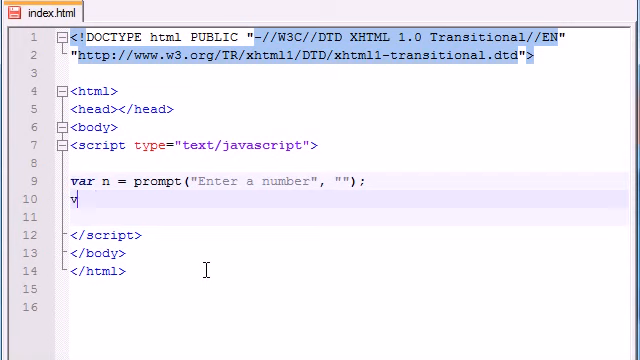
text(ar answer)
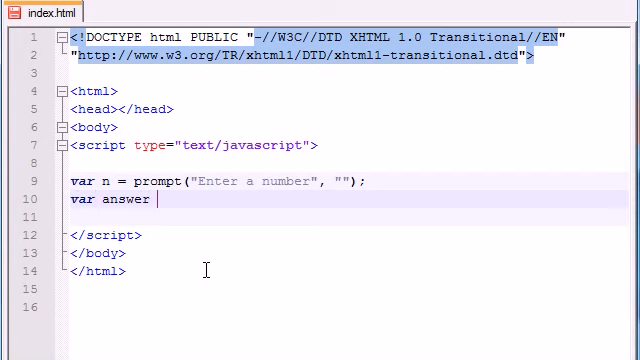
text(=)
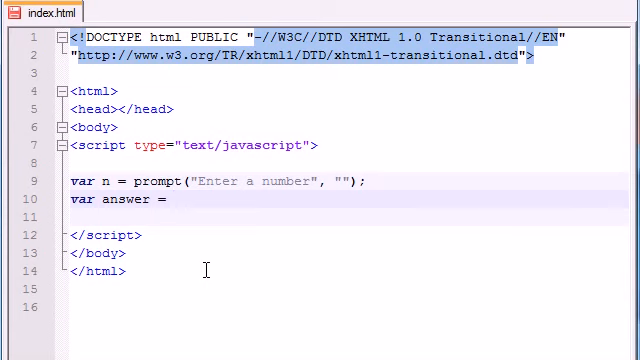
text(Math)
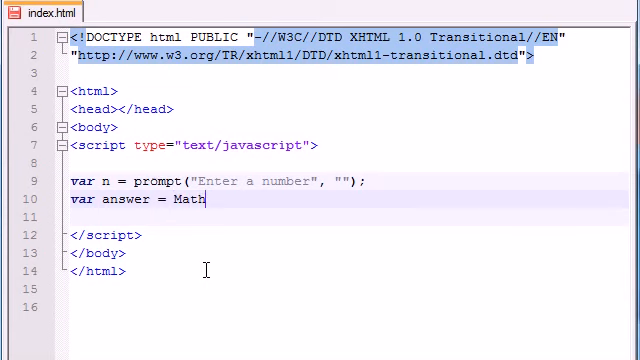
text(.)
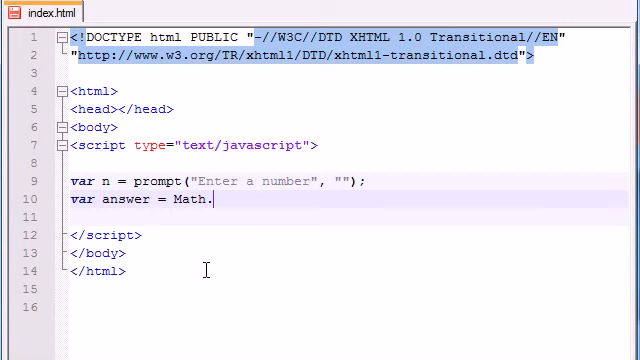
text(sqr)
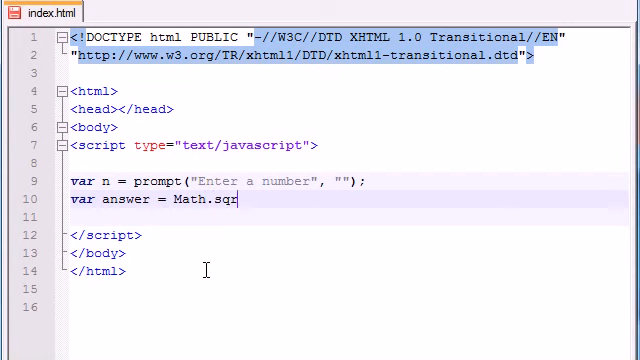
text(t())
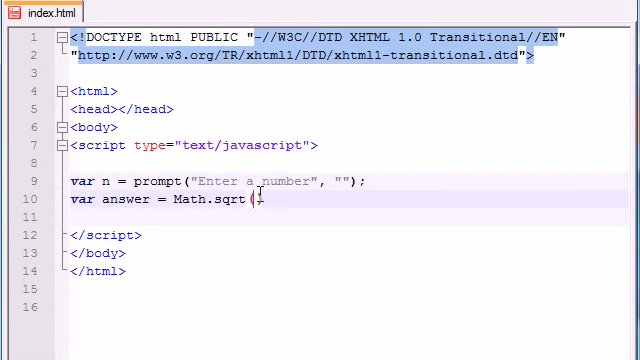
text(n))
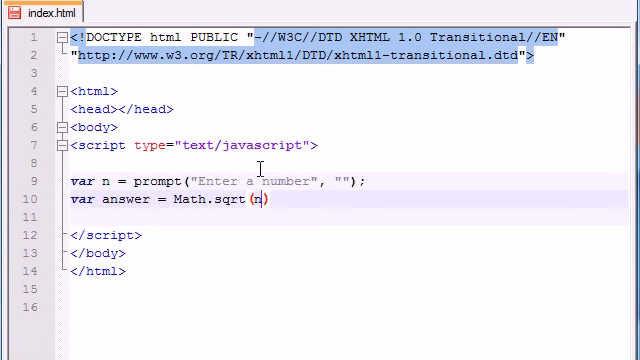
text(;)
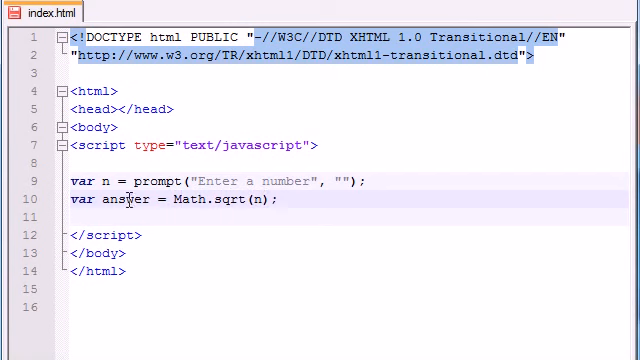
double_click(119, 198)
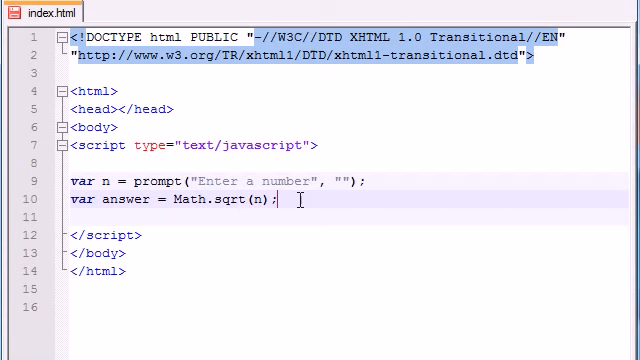
key(Return)
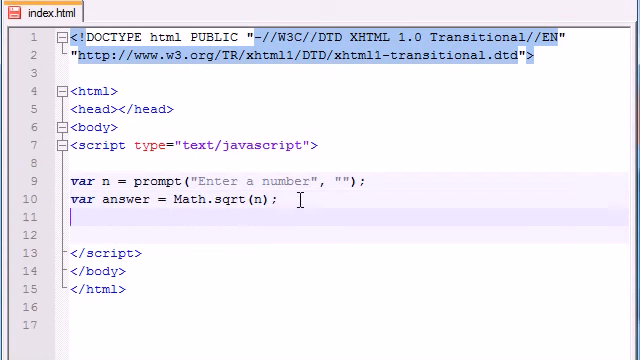
Step: Type alert("The sqare root of " + n + " is " + answer); on the new line
text(a)
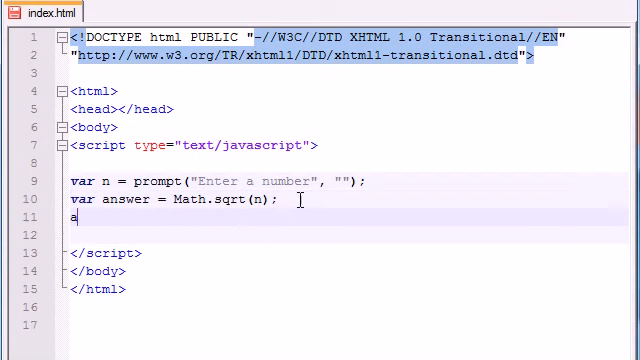
text(lert())
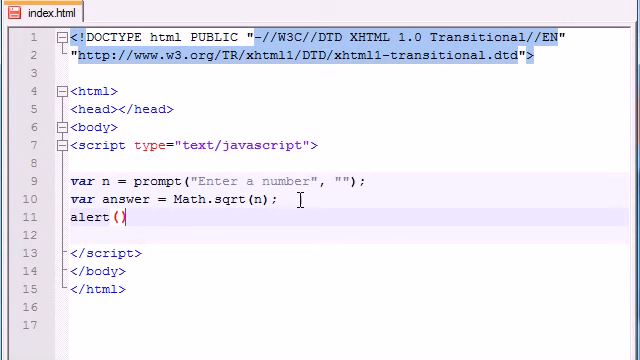
text();)
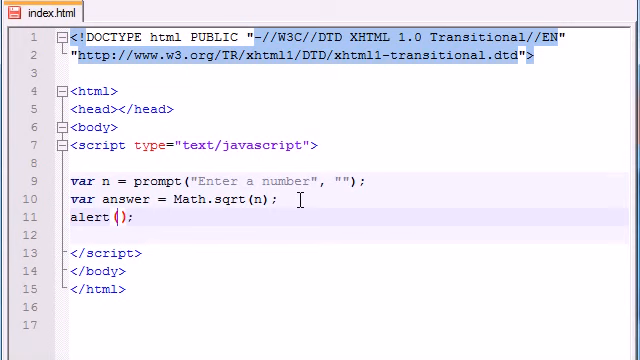
text("The sq")
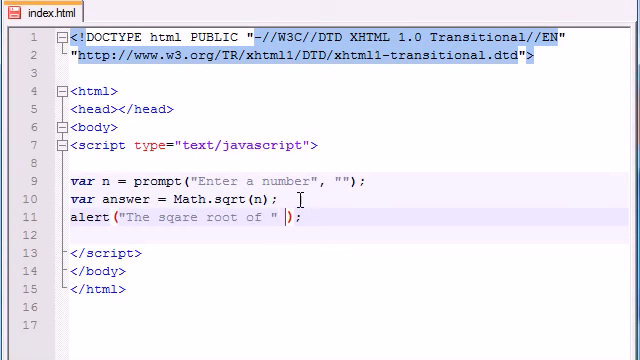
text(+)
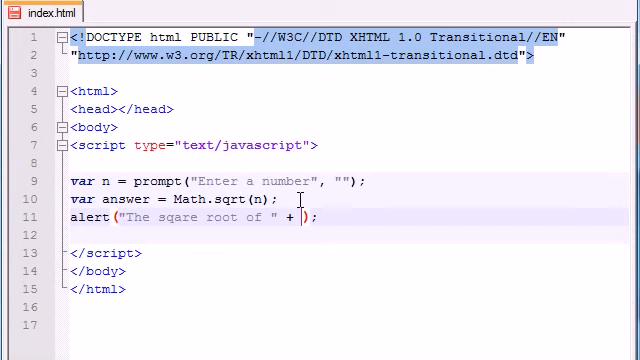
text(n + " is)
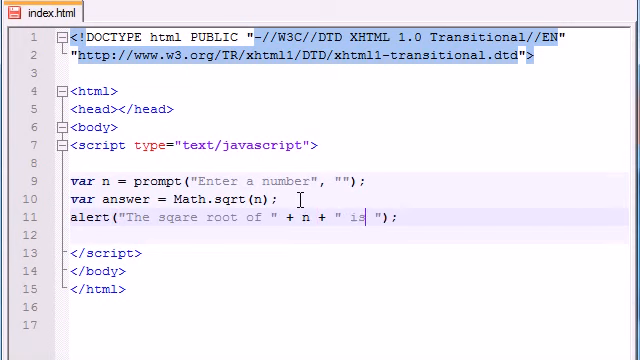
text(+ answe)
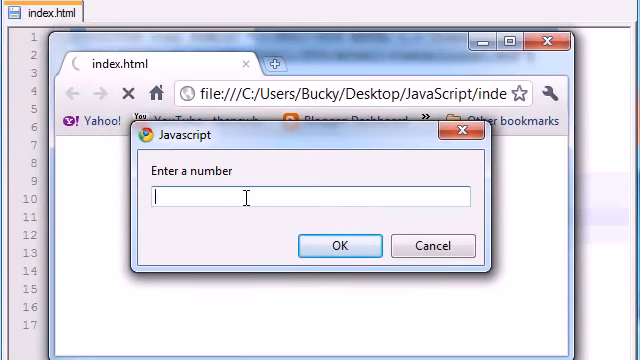
Step: Enter 16 in the prompt and dismiss the alert reporting square root 4
text(16)
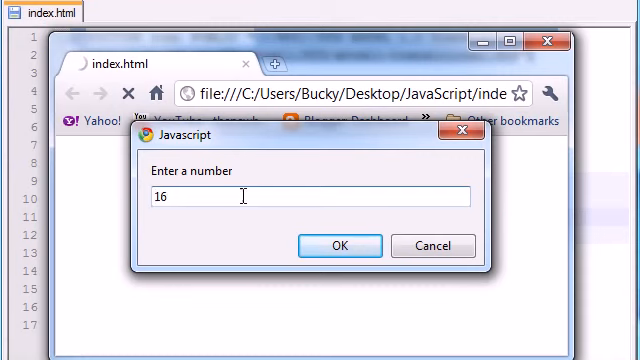
click(339, 245)
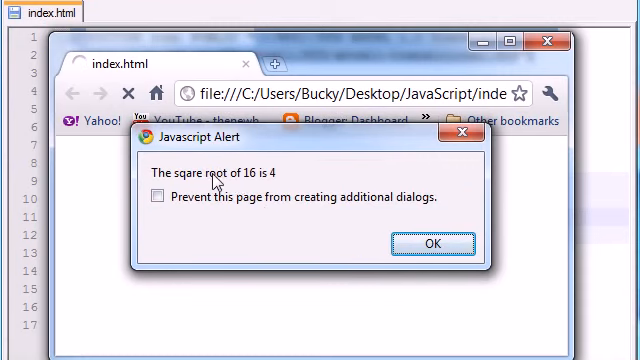
click(424, 244)
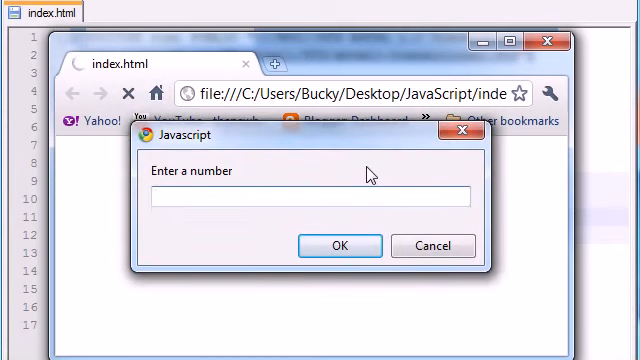
Step: Enter 144 in the prompt and dismiss the alert reporting square root 12
text(144)
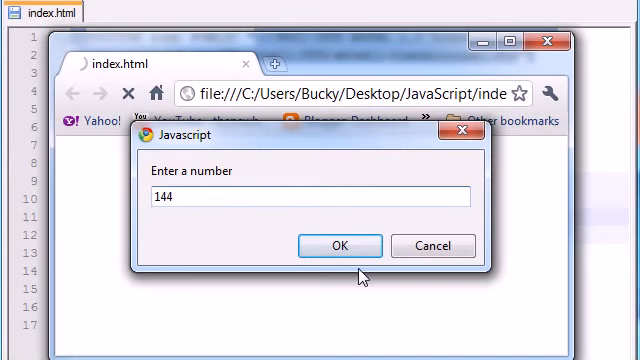
click(340, 245)
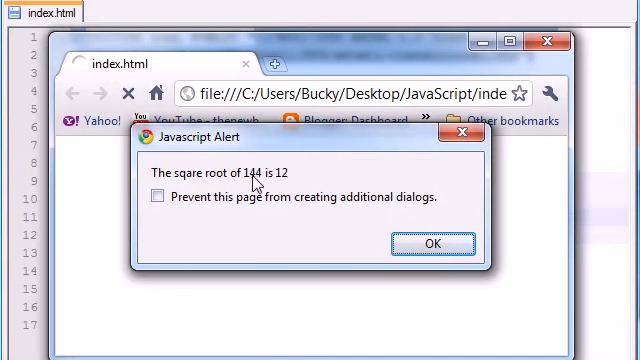
click(426, 244)
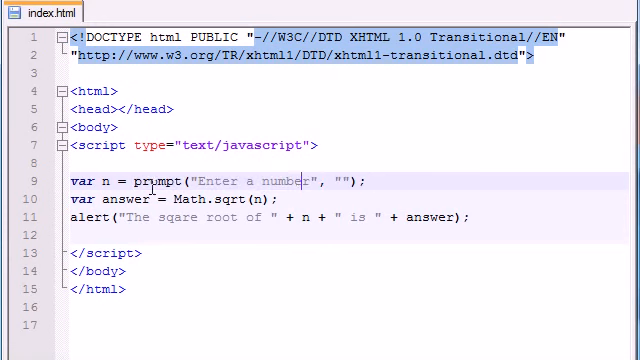
double_click(101, 181)
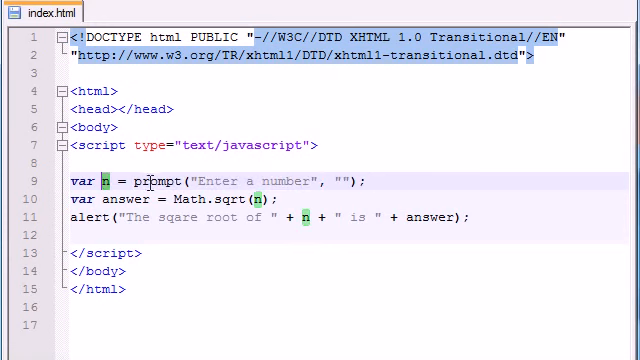